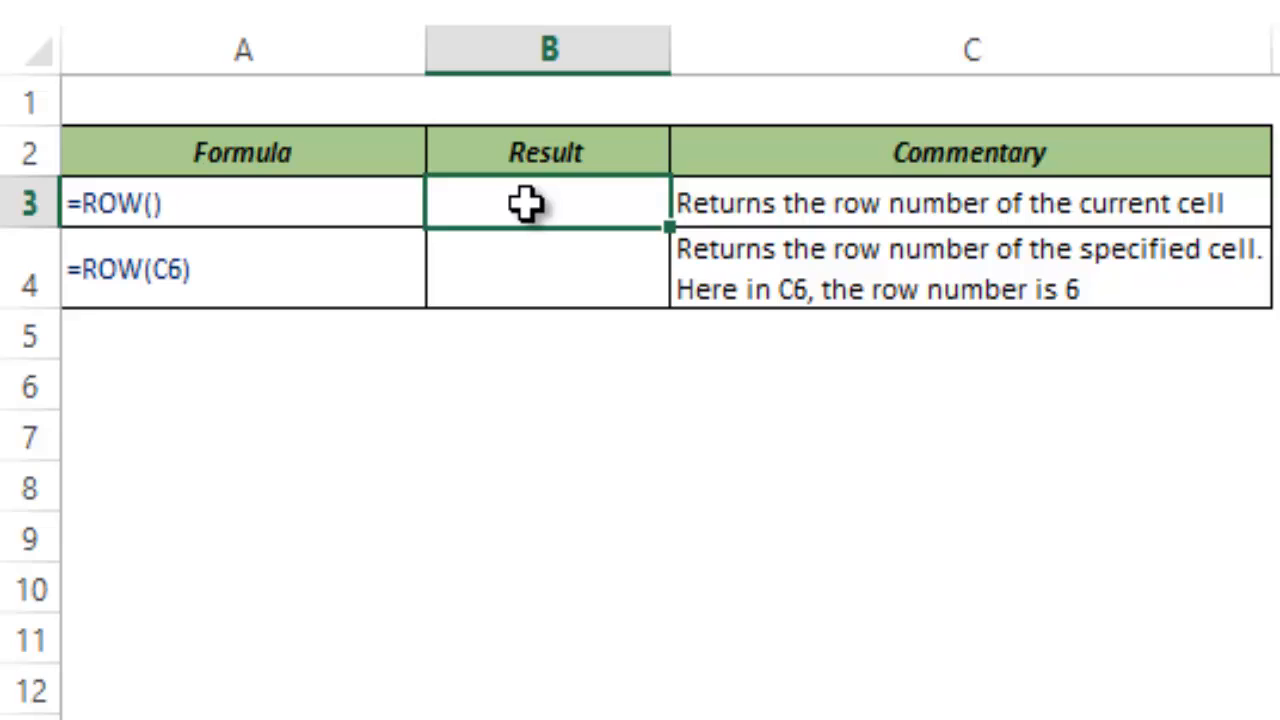
Start the =ROW() formula in Result cell B3.
double_click(545, 203)
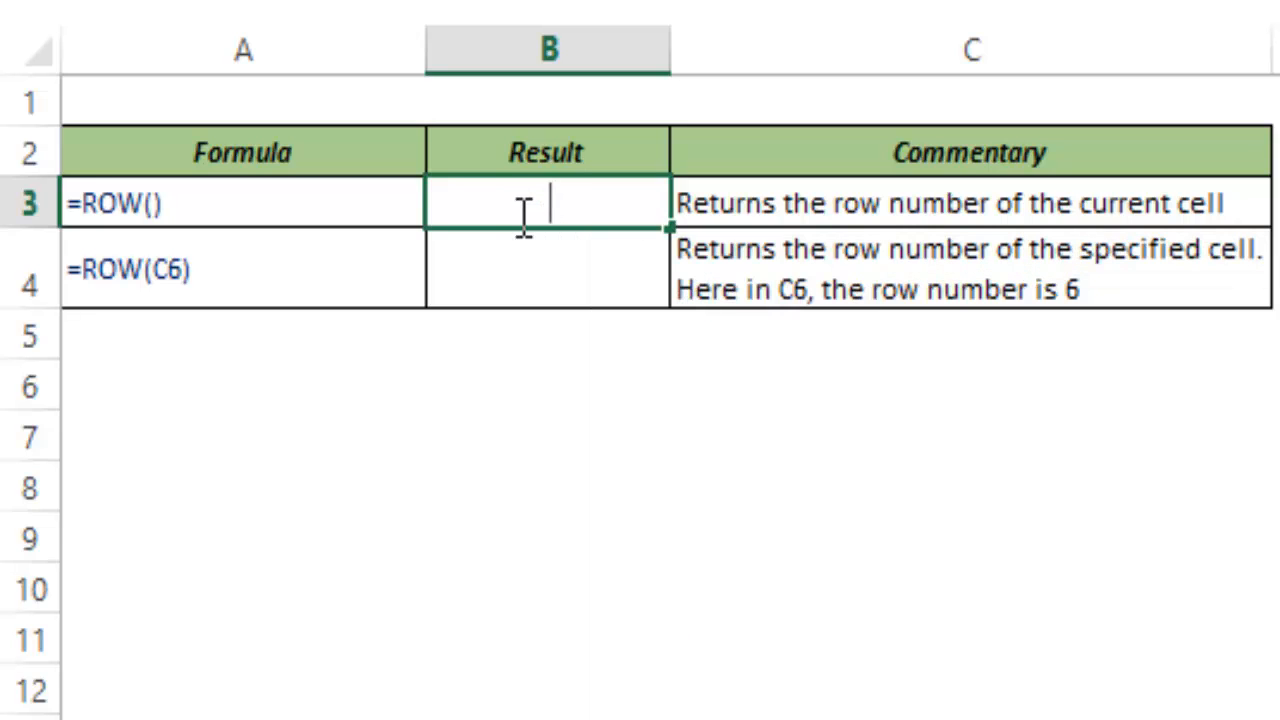
text(=ROW()
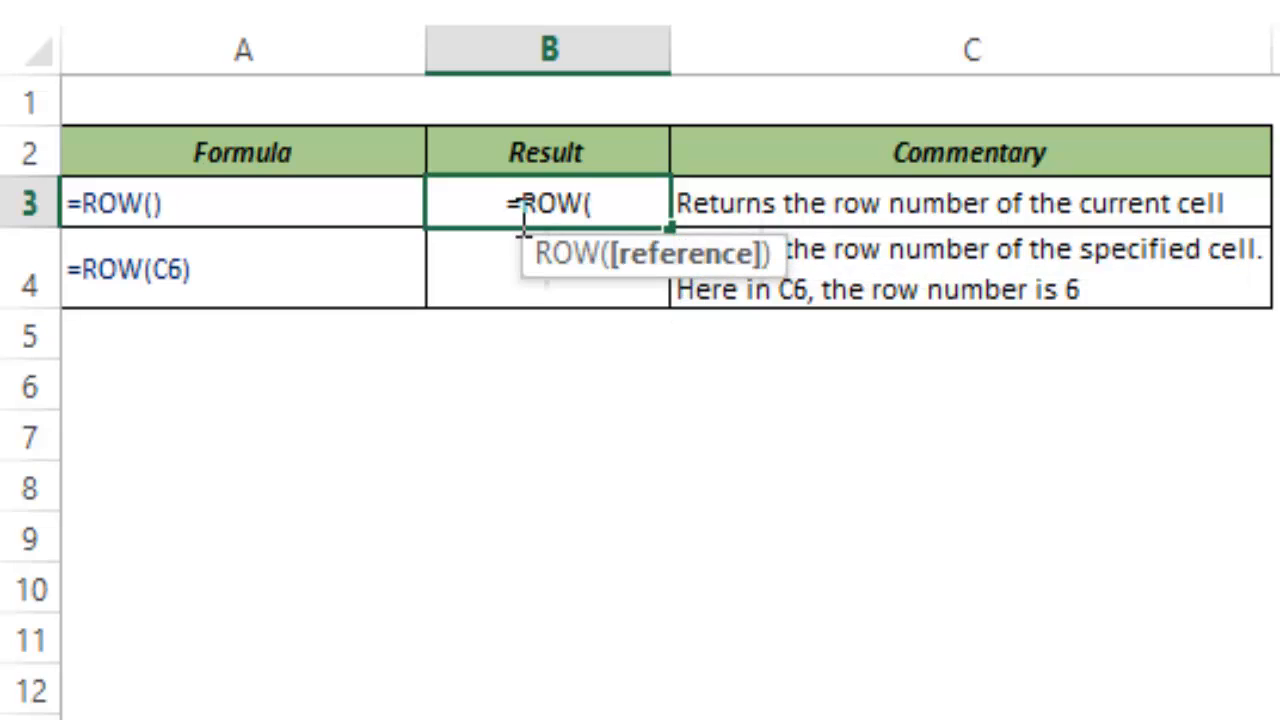
mouse_move(683, 253)
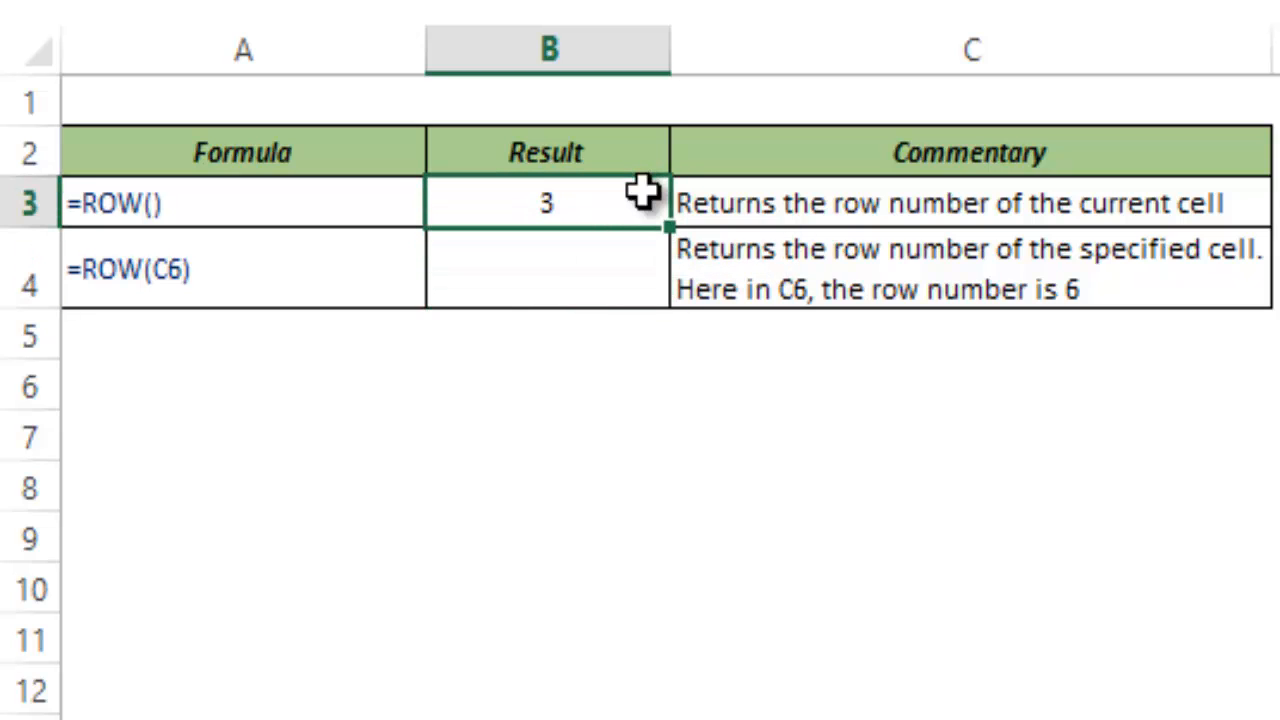
mouse_move(590, 210)
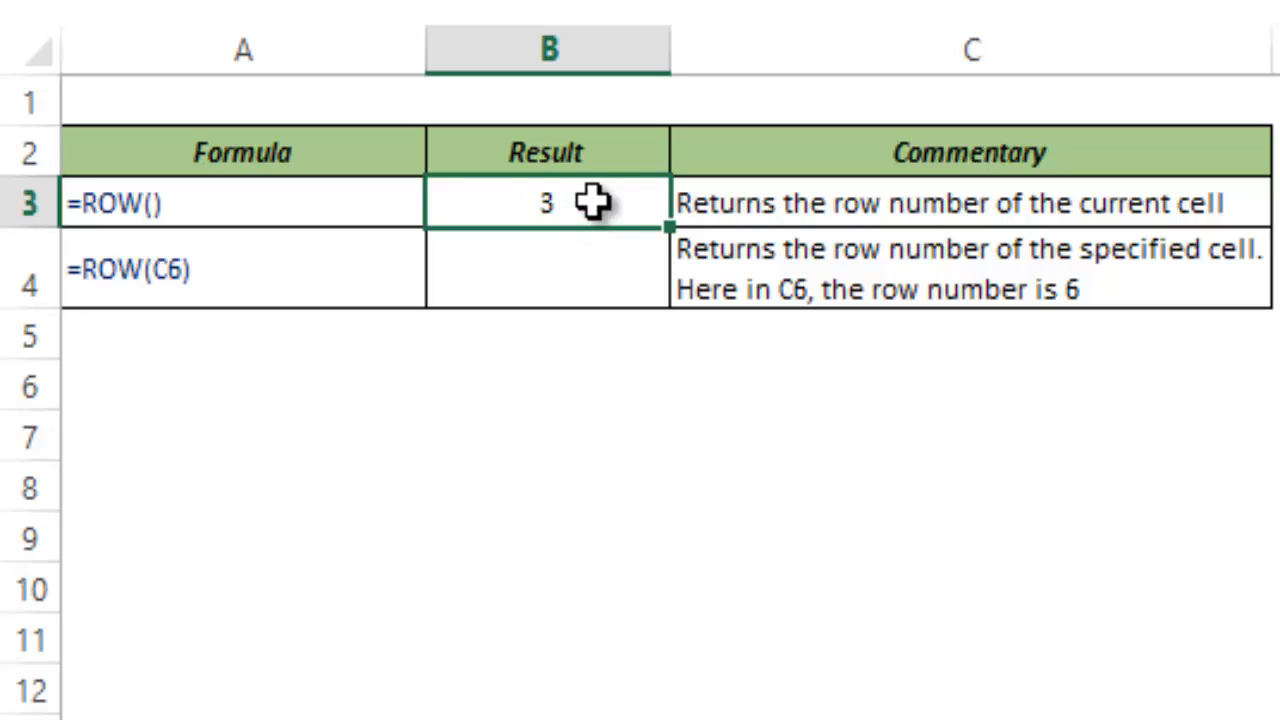
mouse_move(645, 200)
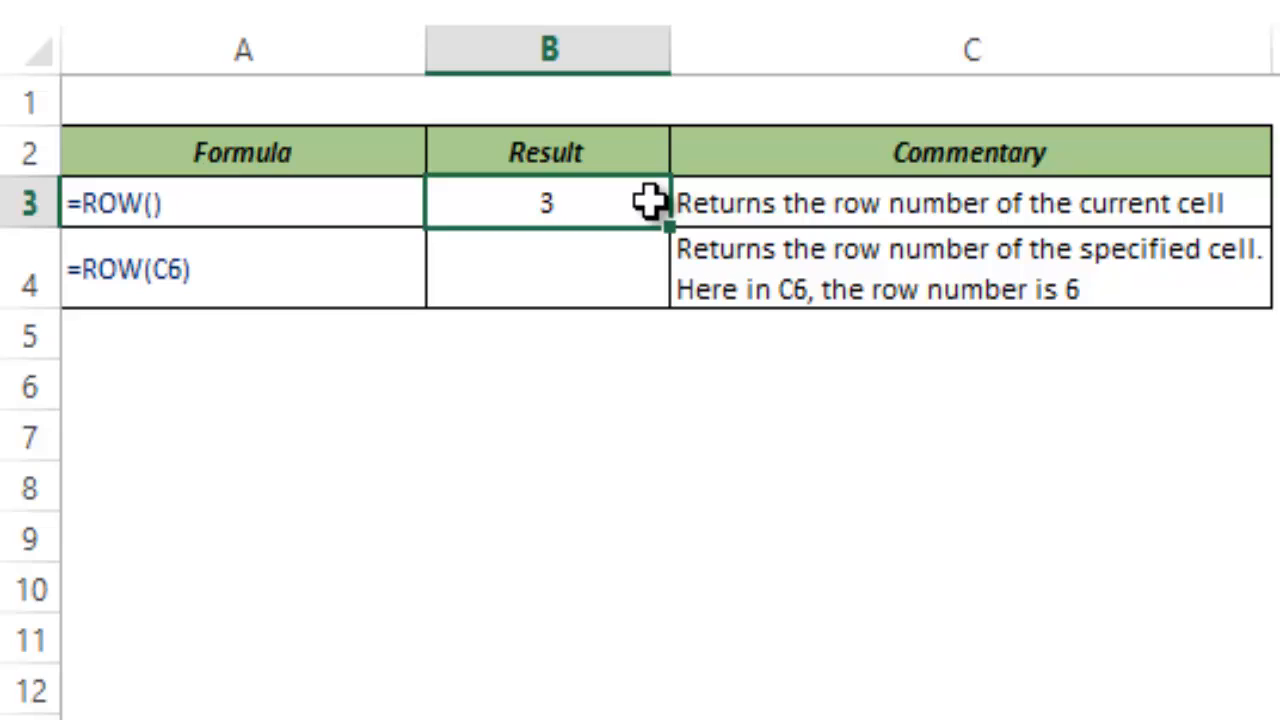
mouse_move(595, 240)
text(=)
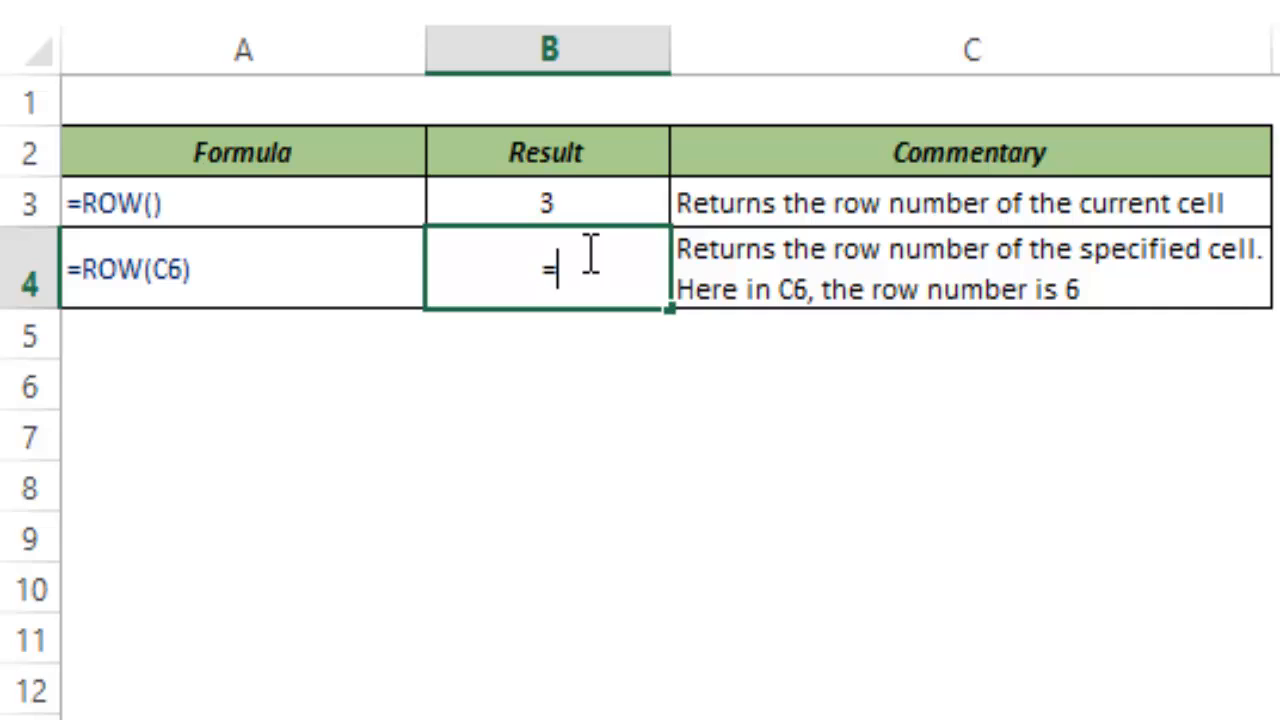
Type the formula =ROW(C6) into Result cell B4.
text(ROW()
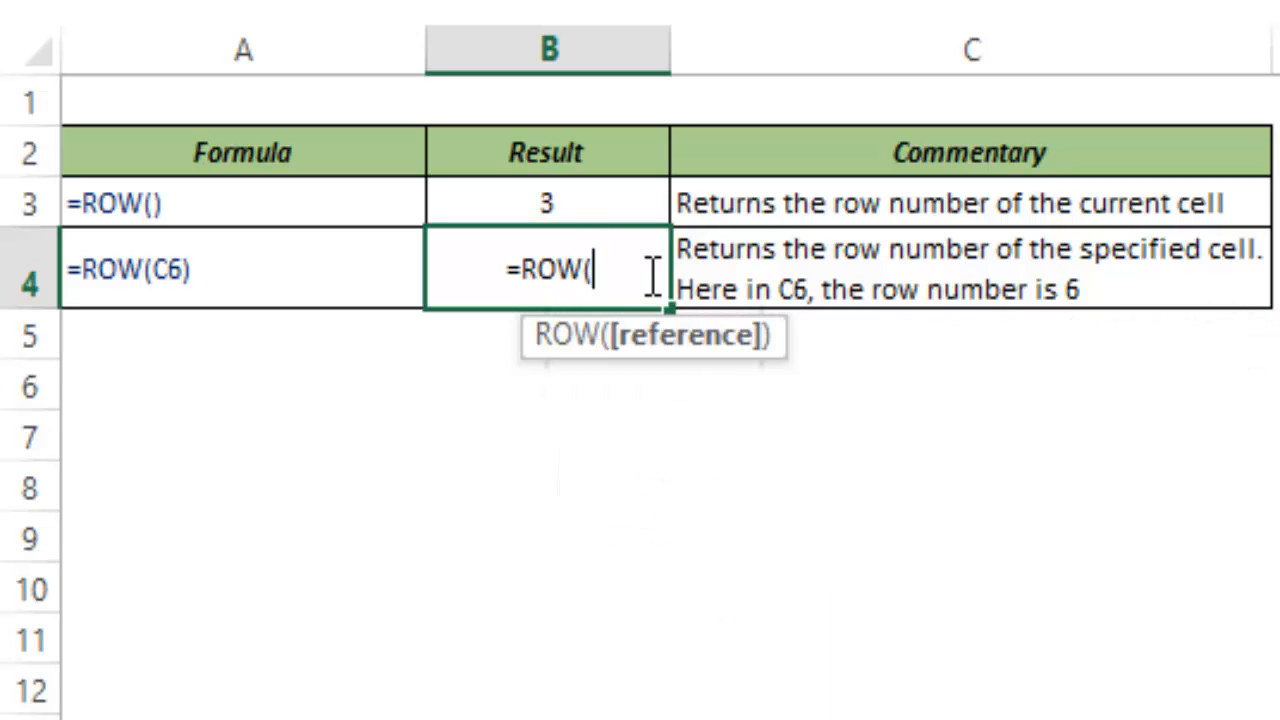
text(C)
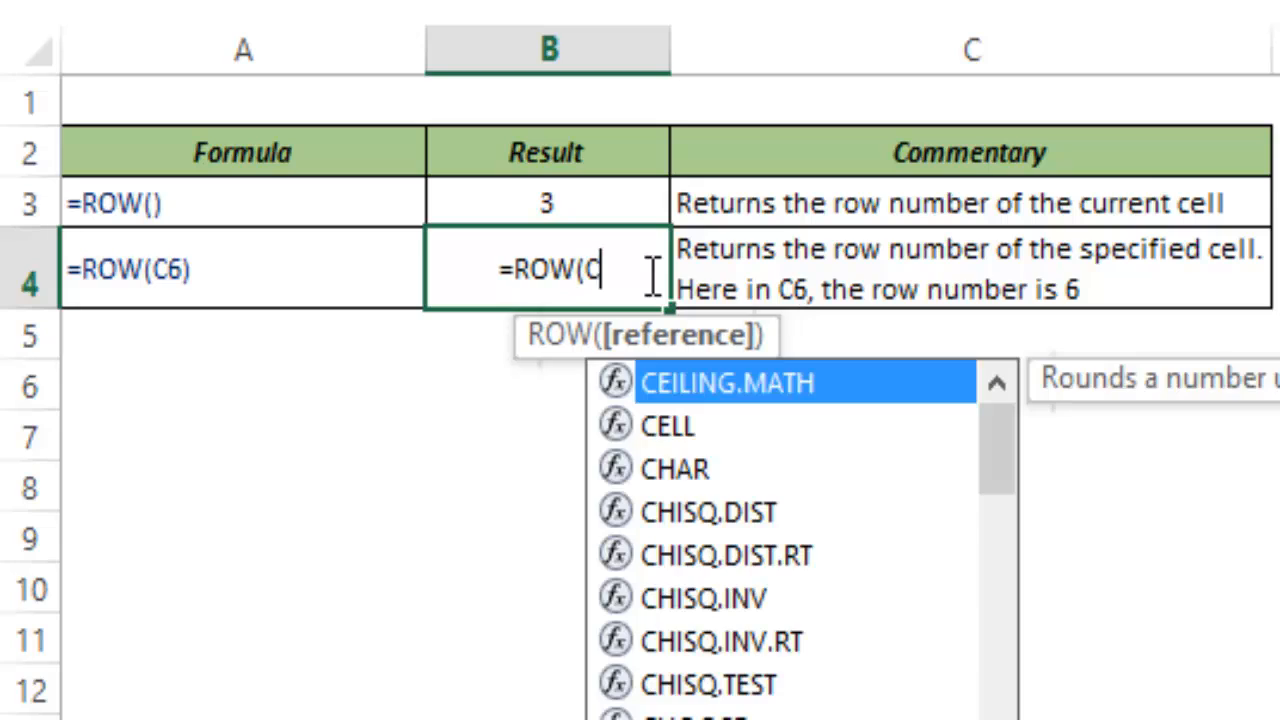
text(6))
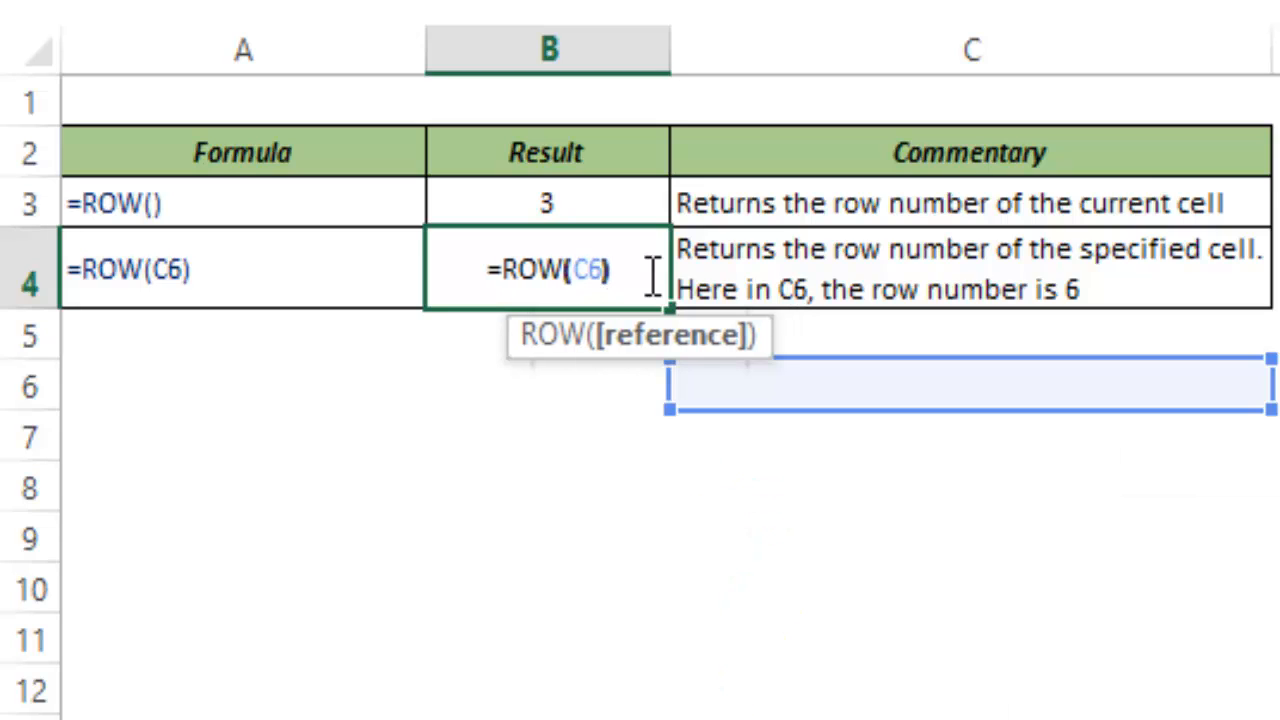